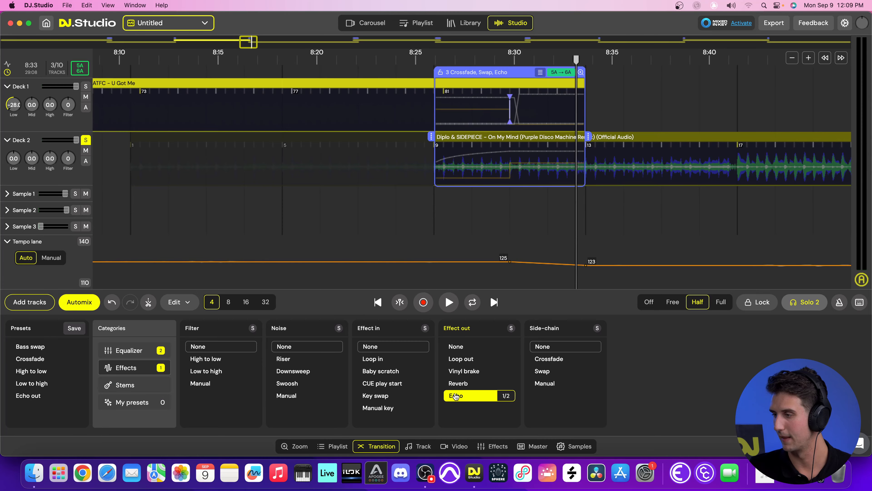
Replace the Echo effect-out with Reverb and raise its intensity to 100%.
left_click(458, 383)
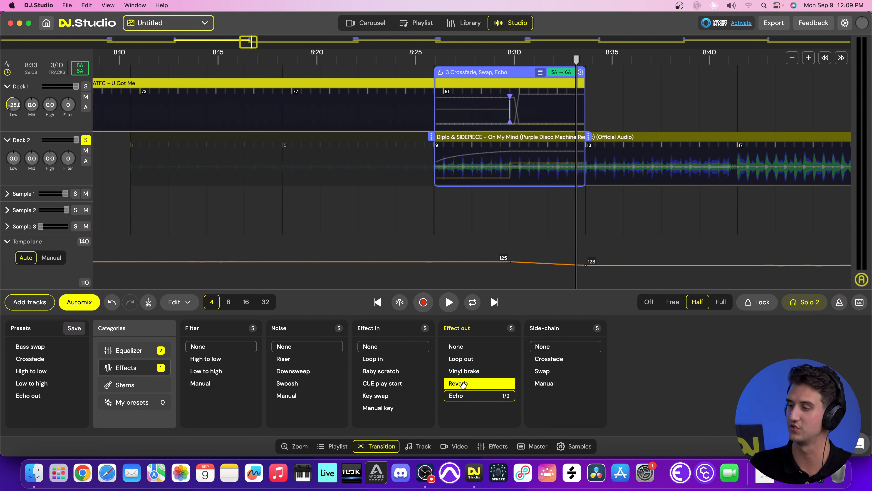
left_click(457, 382)
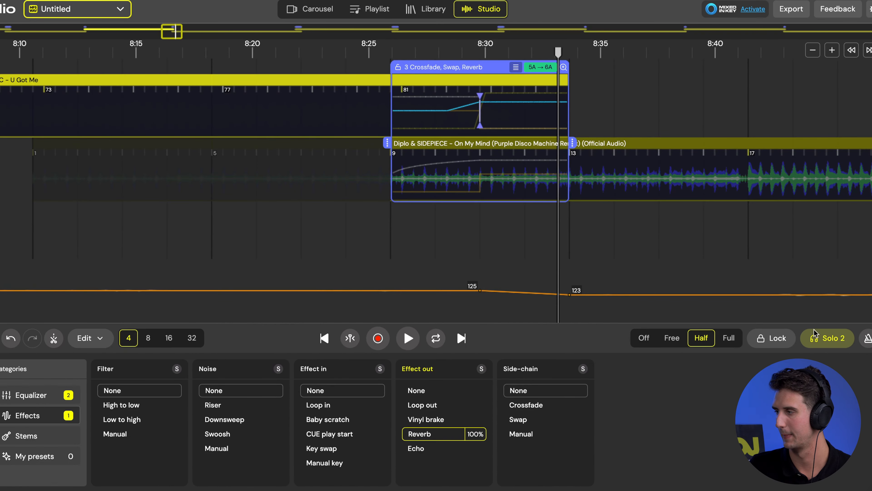
mouse_move(817, 338)
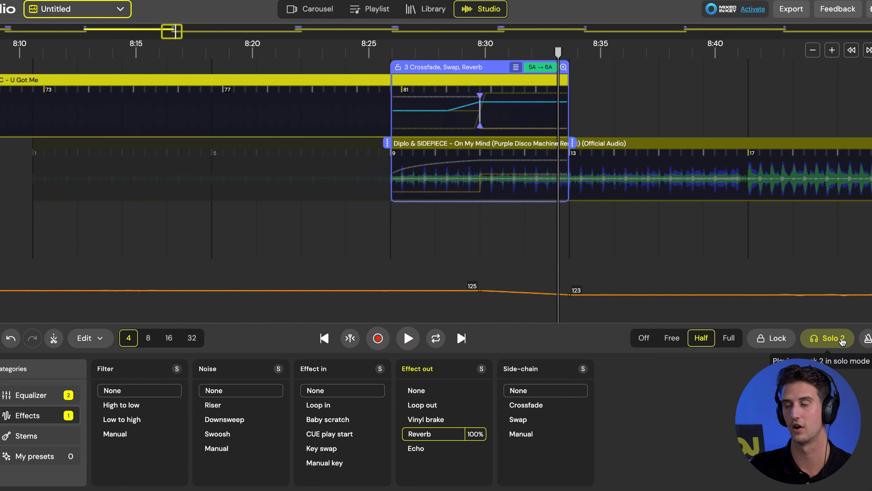
Move Solo from deck 2 to deck 1 and play from just before the Reverb crossfade.
left_click(827, 338)
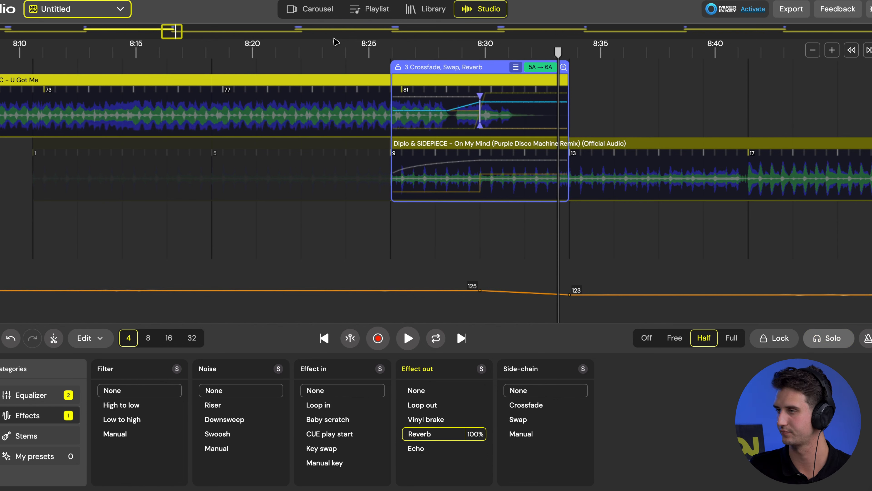
left_click(406, 338)
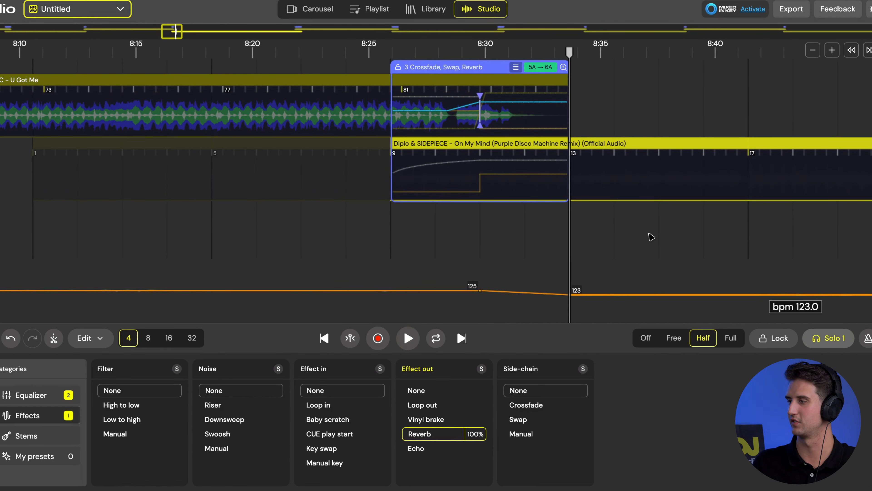
left_click(407, 338)
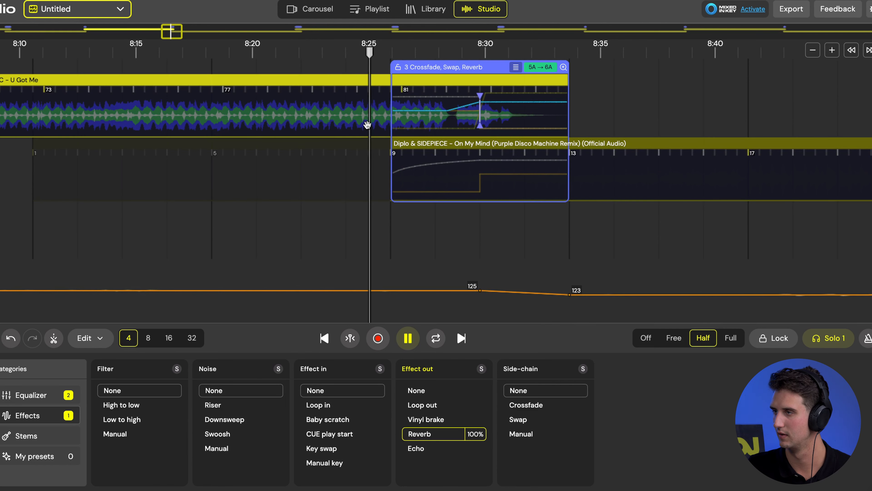